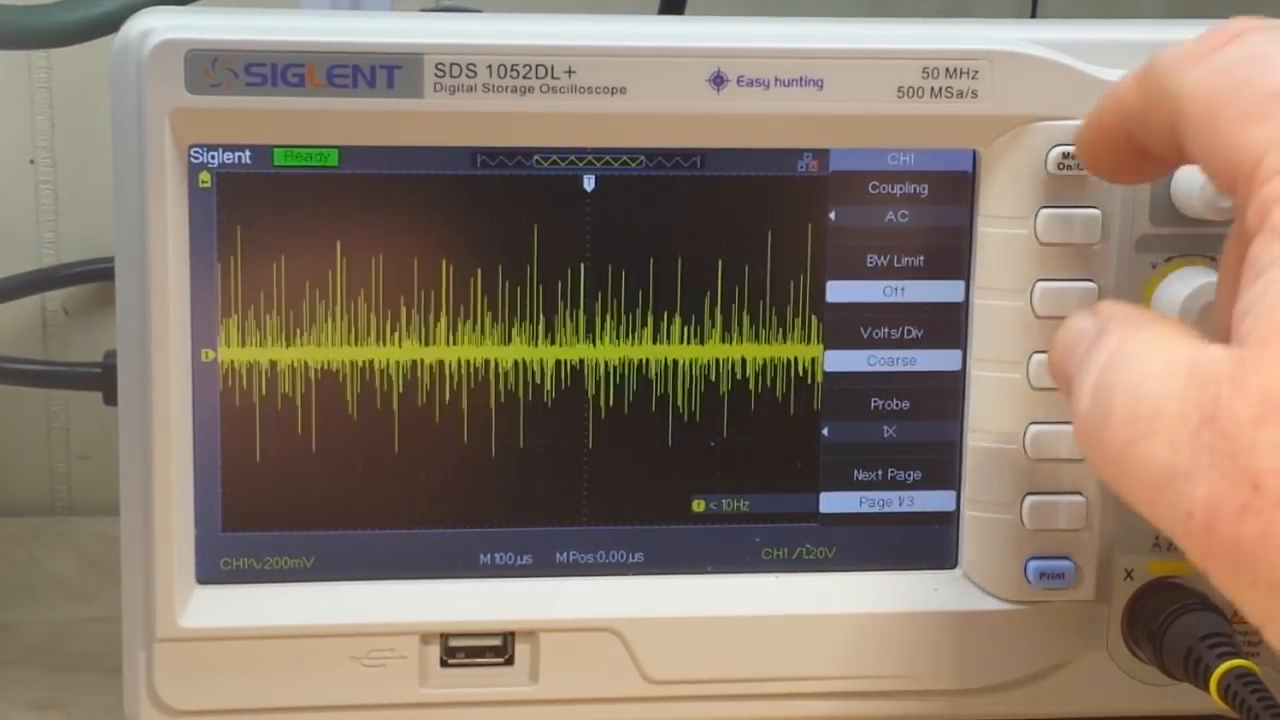
# Hide the CH1 side menu (AC coupling, 1X probe) so the noise trace fills the display
pyautogui.click(1070, 164)
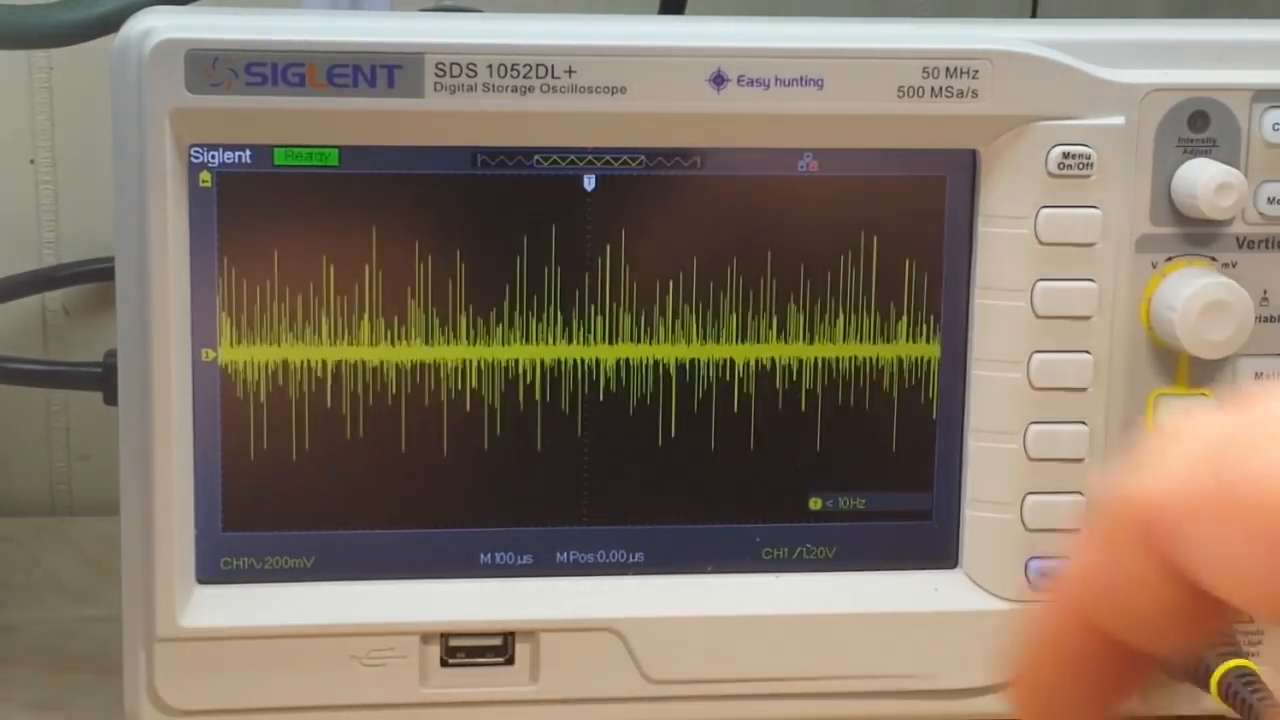